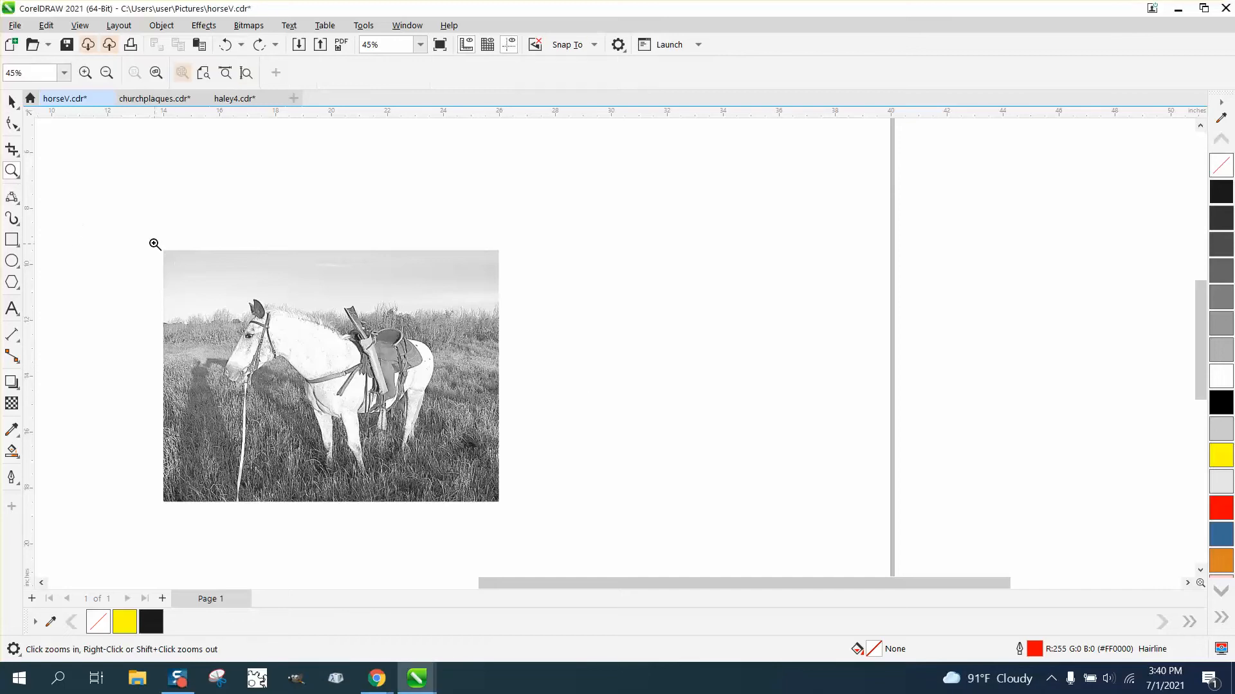
# Select the horse photo with the Pick tool and zoom in on it
pyautogui.click(156, 245)
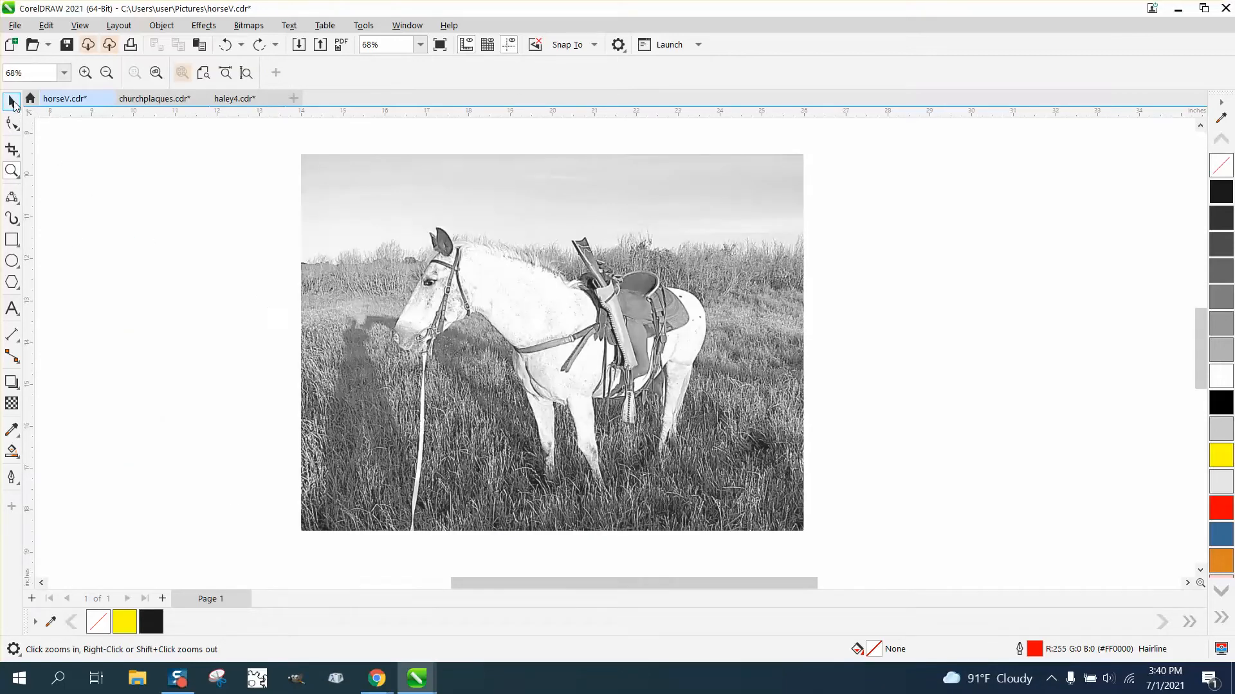
pyautogui.click(12, 101)
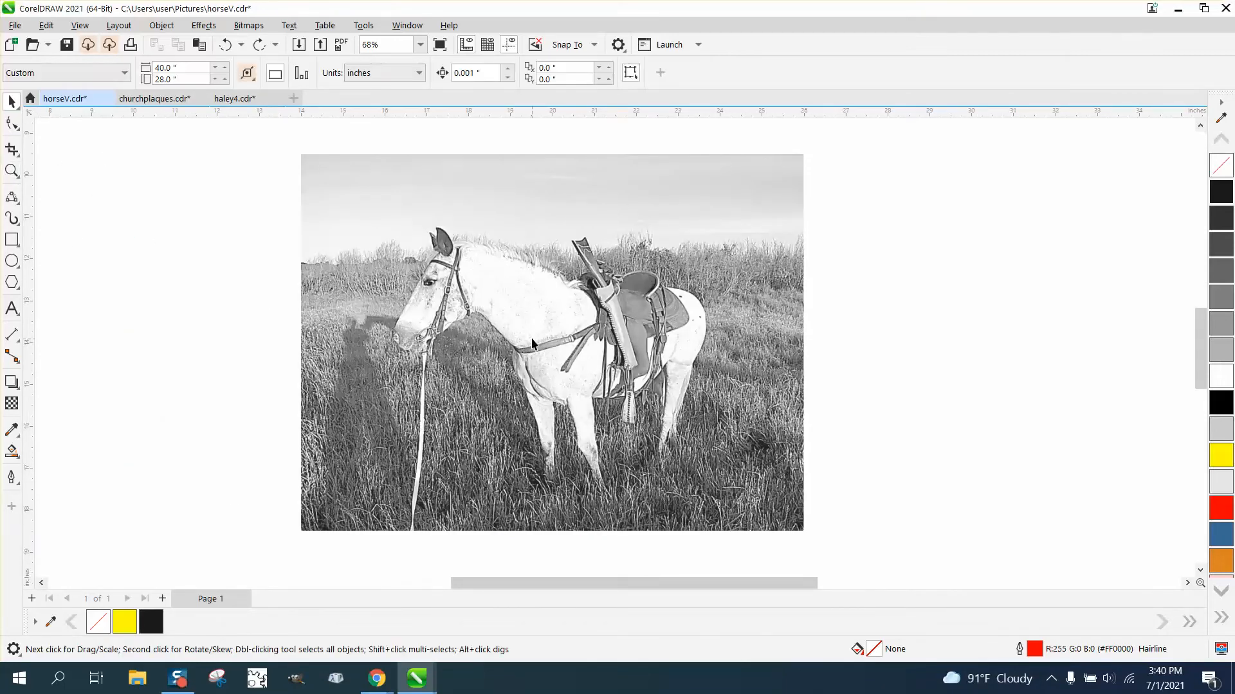
pyautogui.click(552, 342)
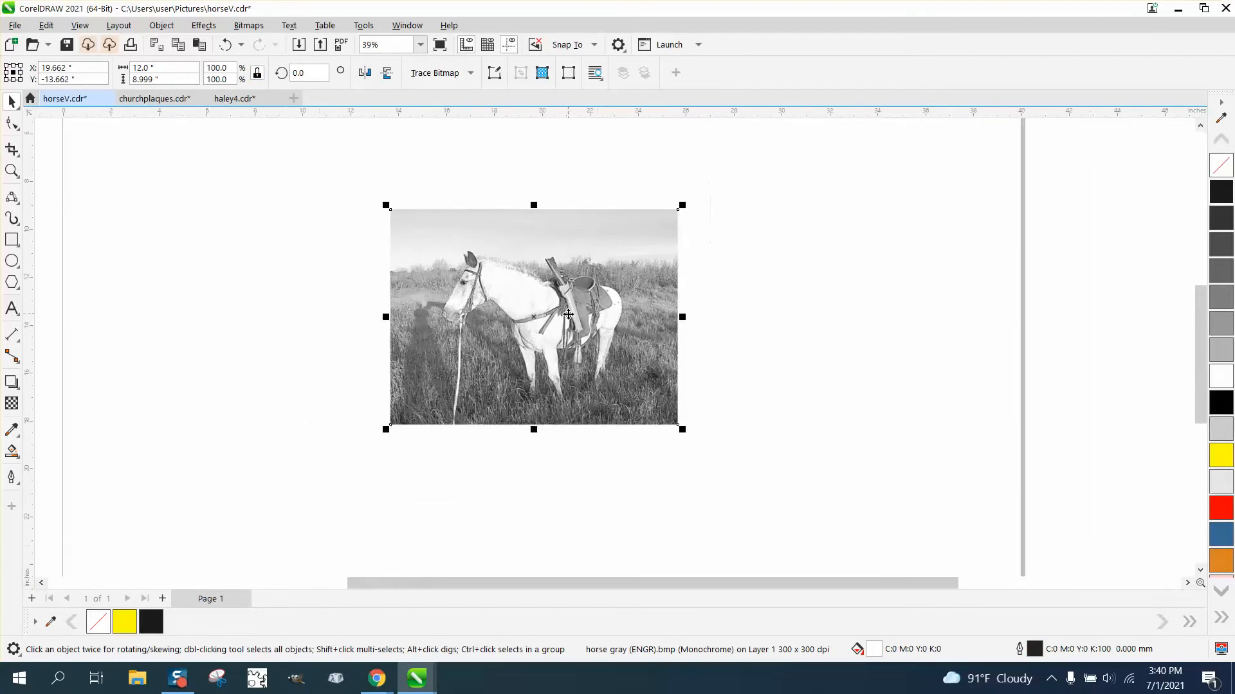
pyautogui.scroll(-3)
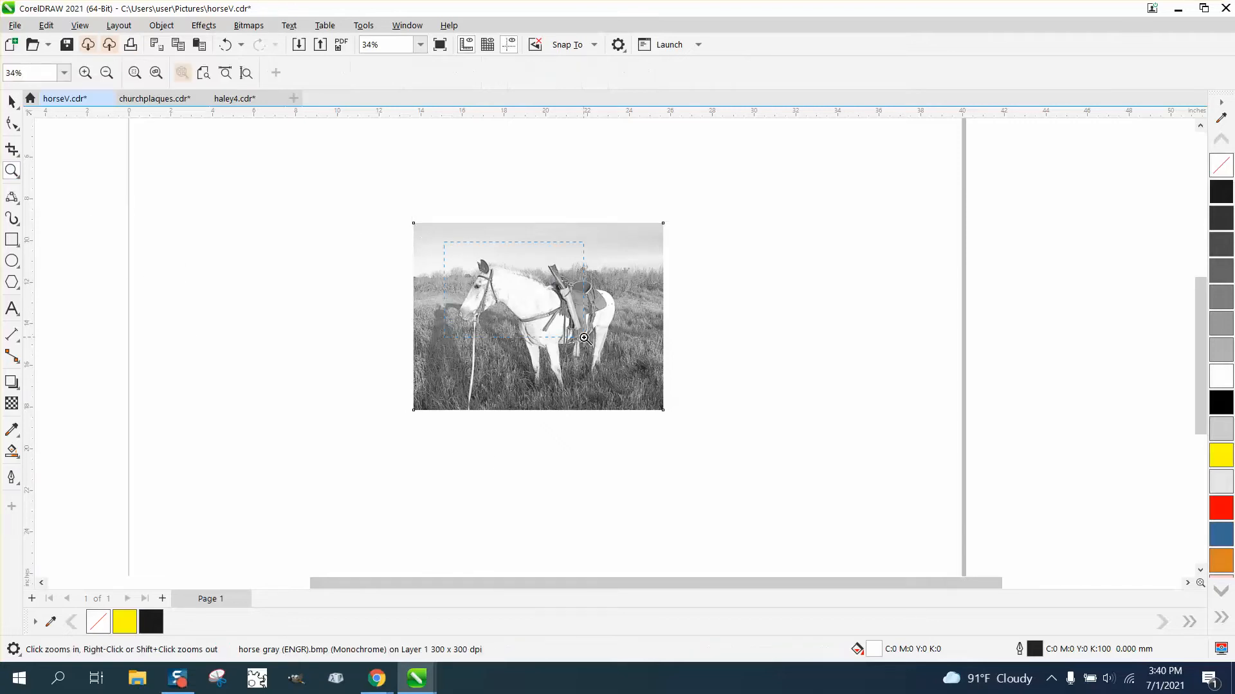
pyautogui.click(584, 338)
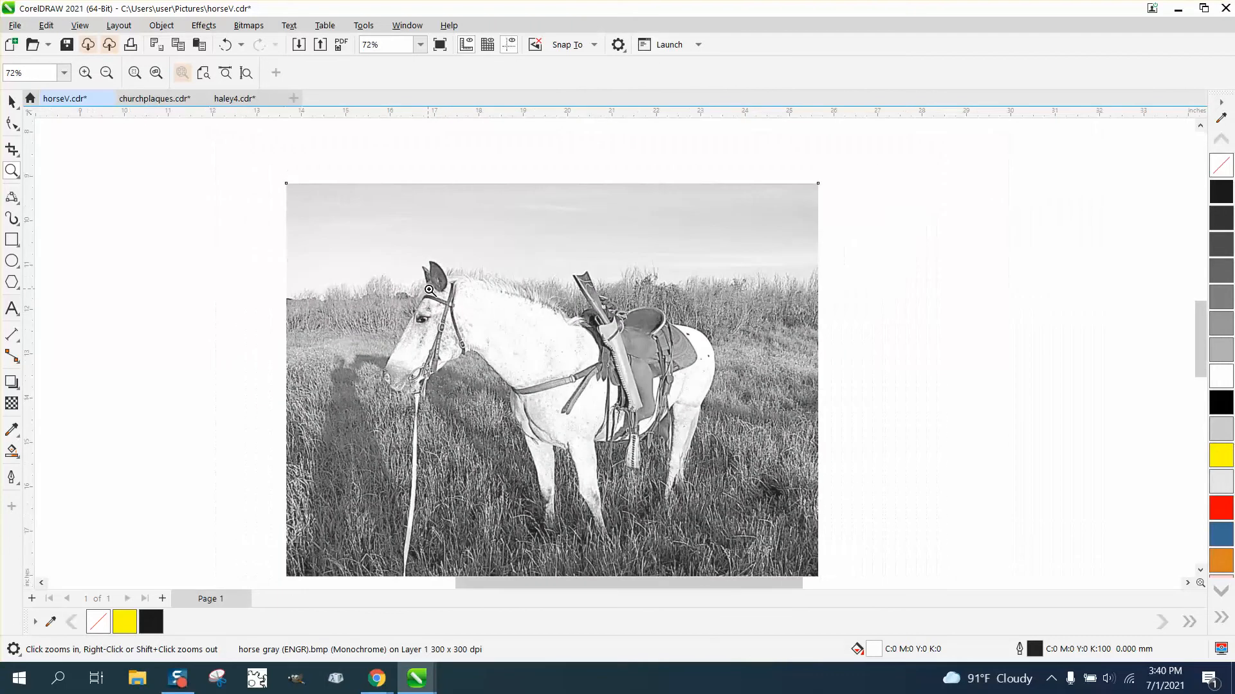
pyautogui.moveTo(166, 224)
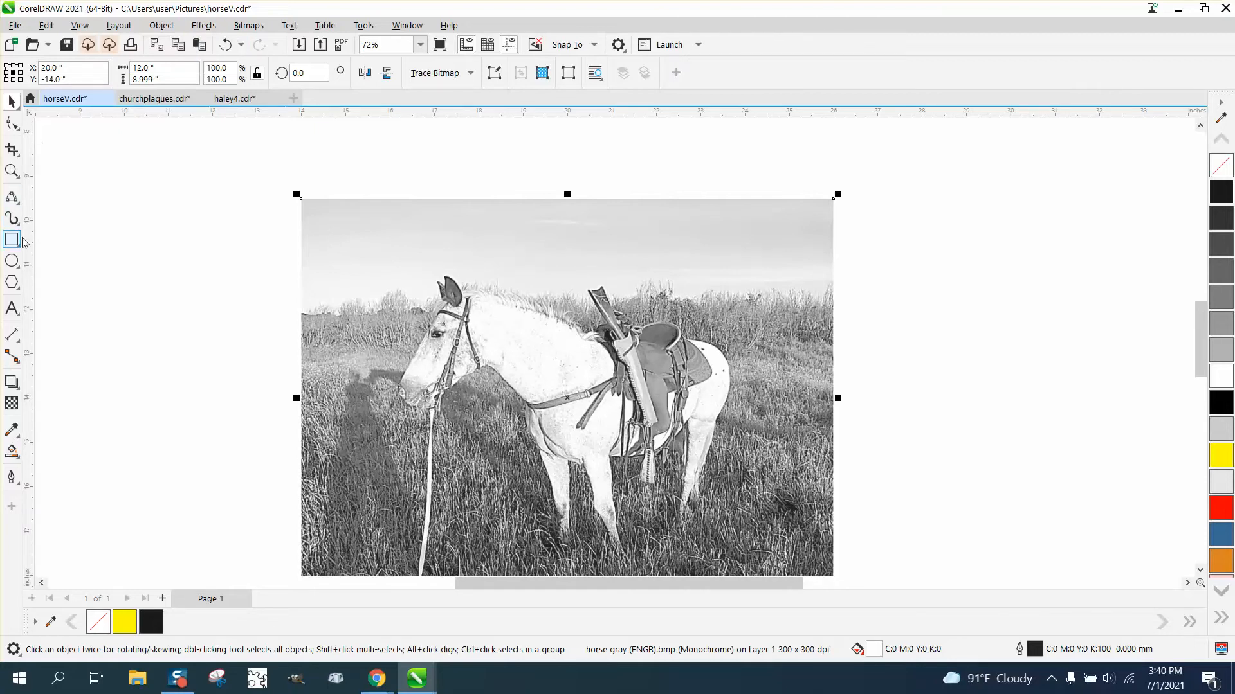
pyautogui.moveTo(479, 291)
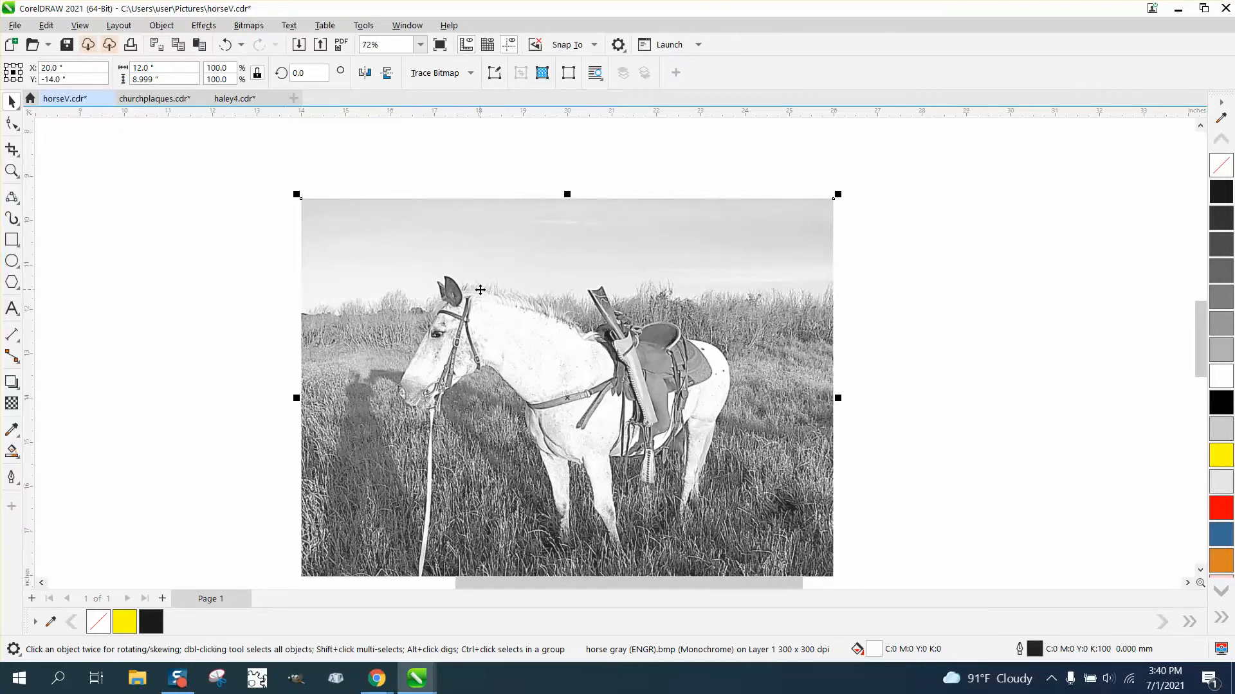
pyautogui.moveTo(203, 25)
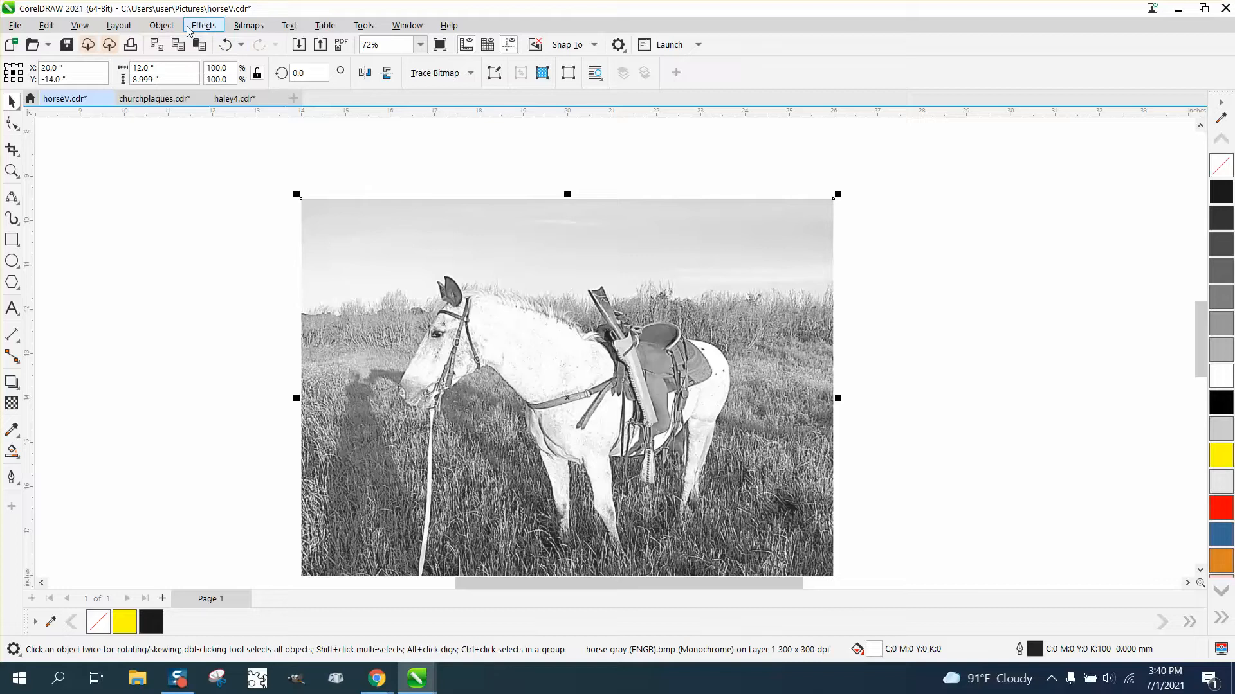
# Browse the Object and Effects menus toward the Creative effects submenu
pyautogui.click(161, 26)
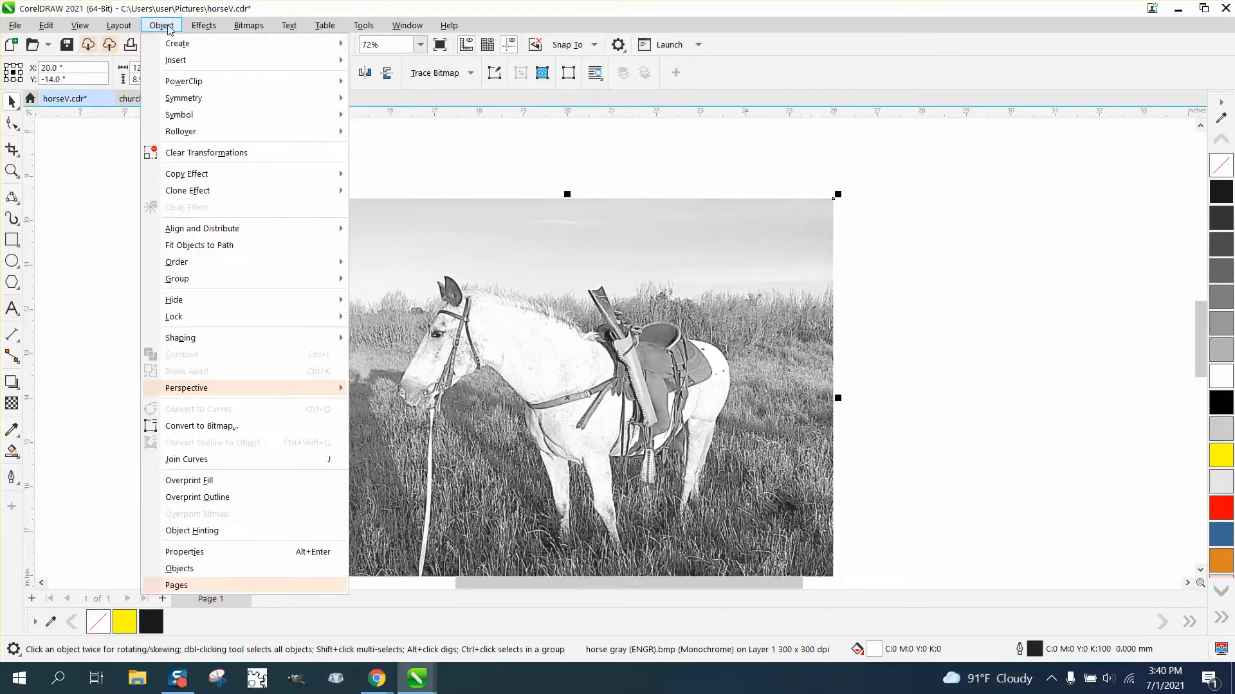
pyautogui.click(203, 25)
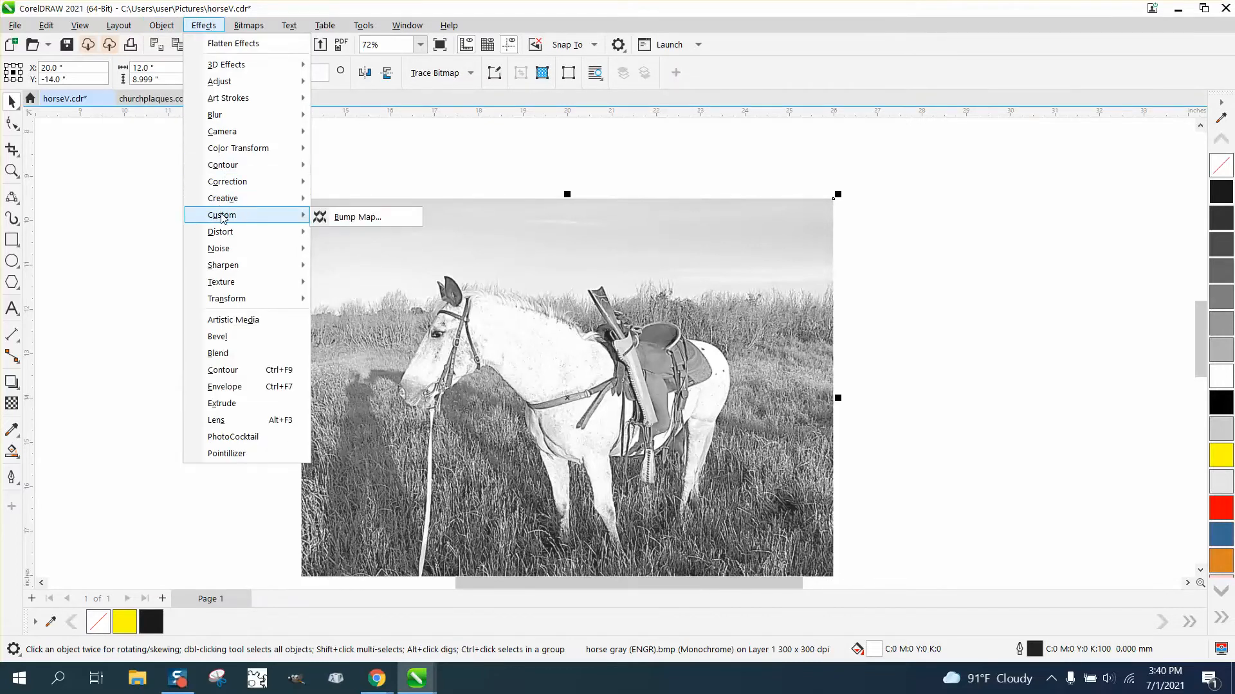
pyautogui.moveTo(223, 198)
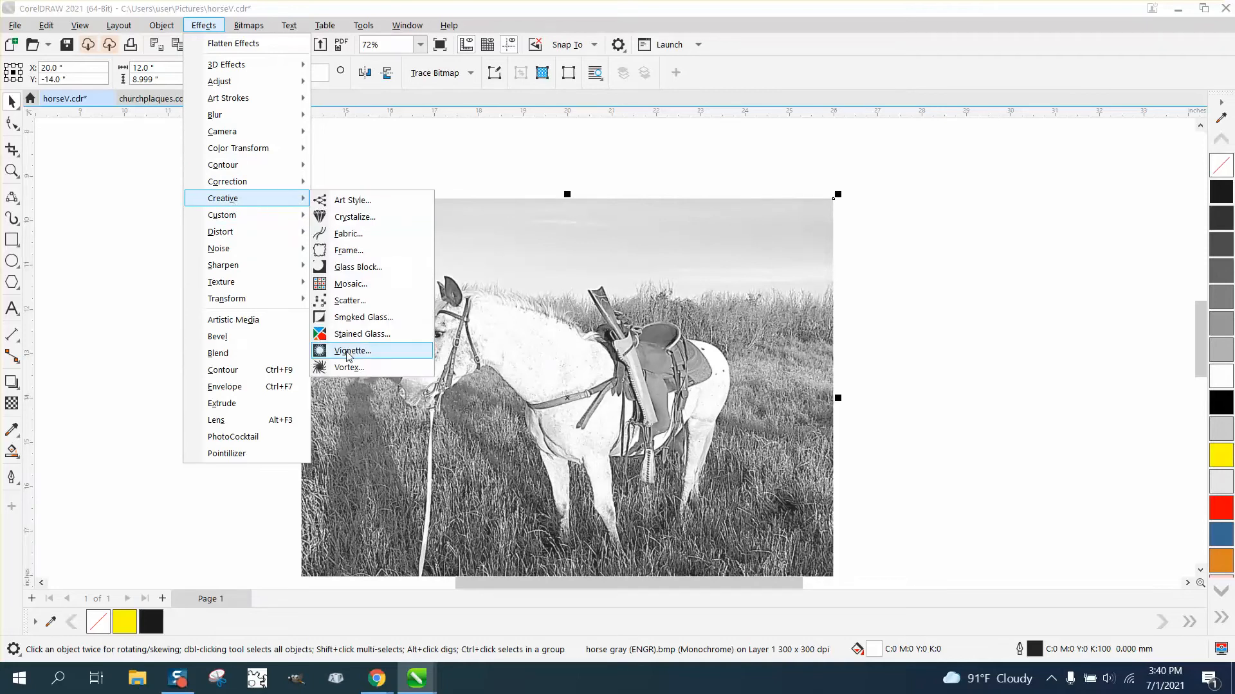
# Apply a white elliptical Vignette with offset 121 to the horse photo, after previewing black
pyautogui.click(349, 350)
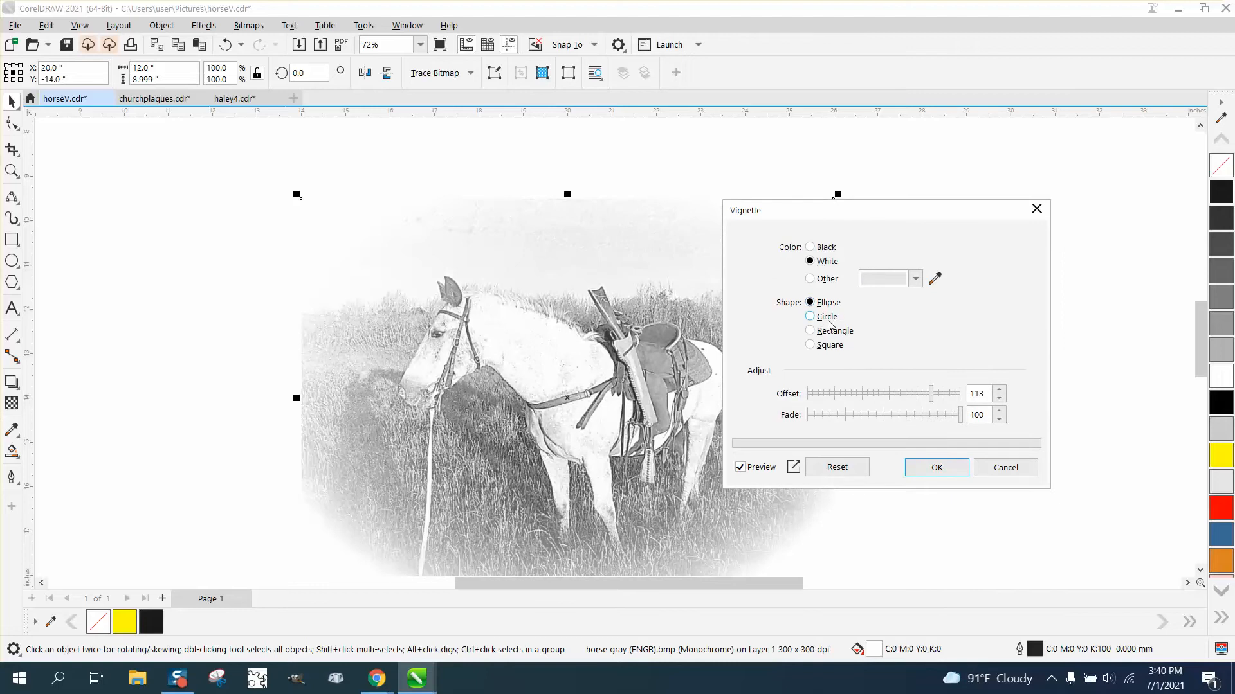
pyautogui.moveTo(822, 268)
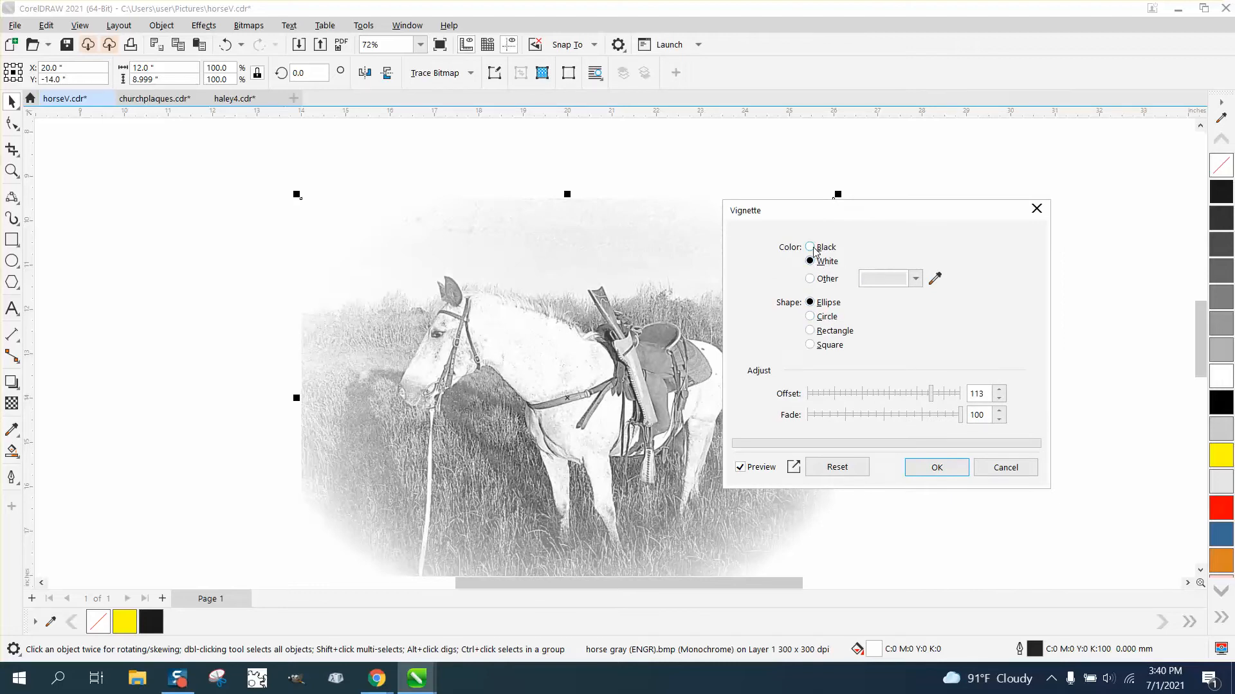
pyautogui.click(809, 247)
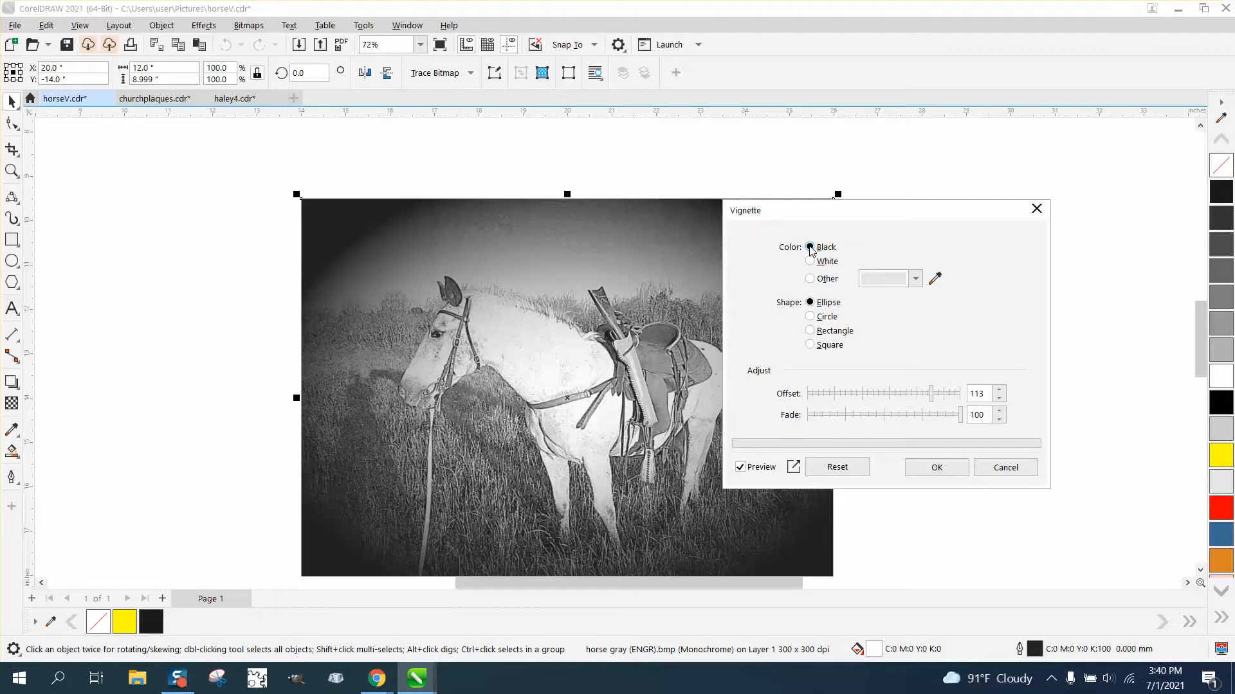
pyautogui.click(808, 261)
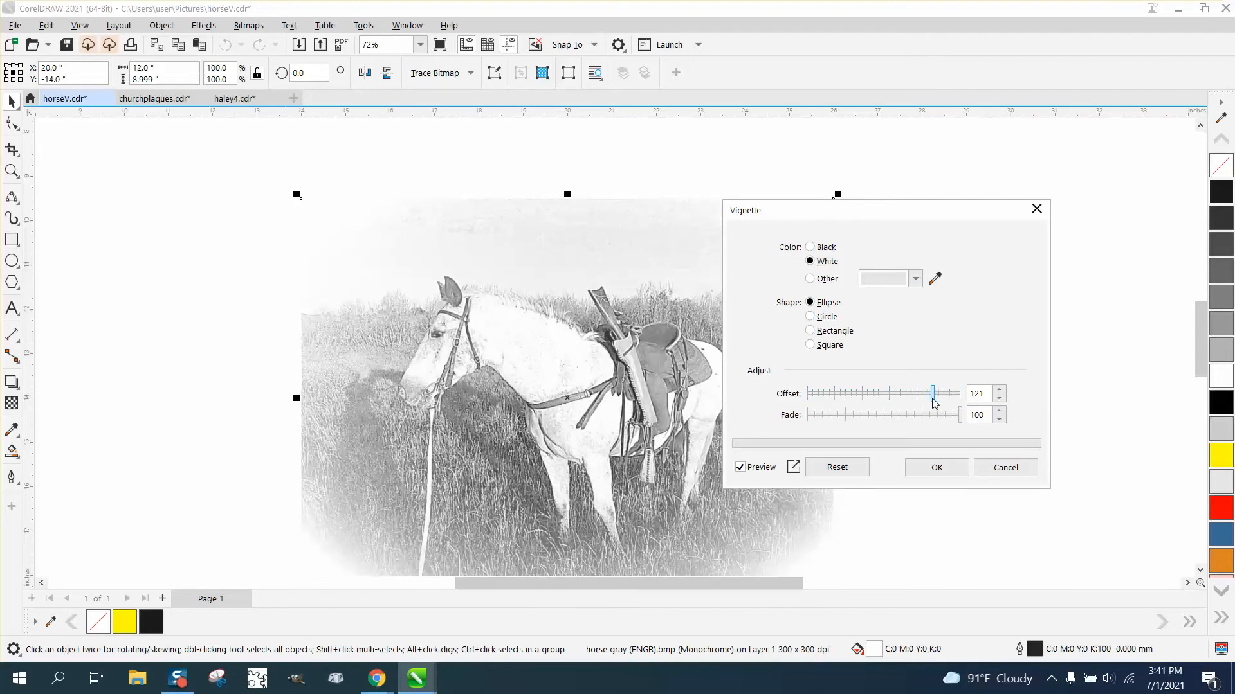
pyautogui.click(935, 466)
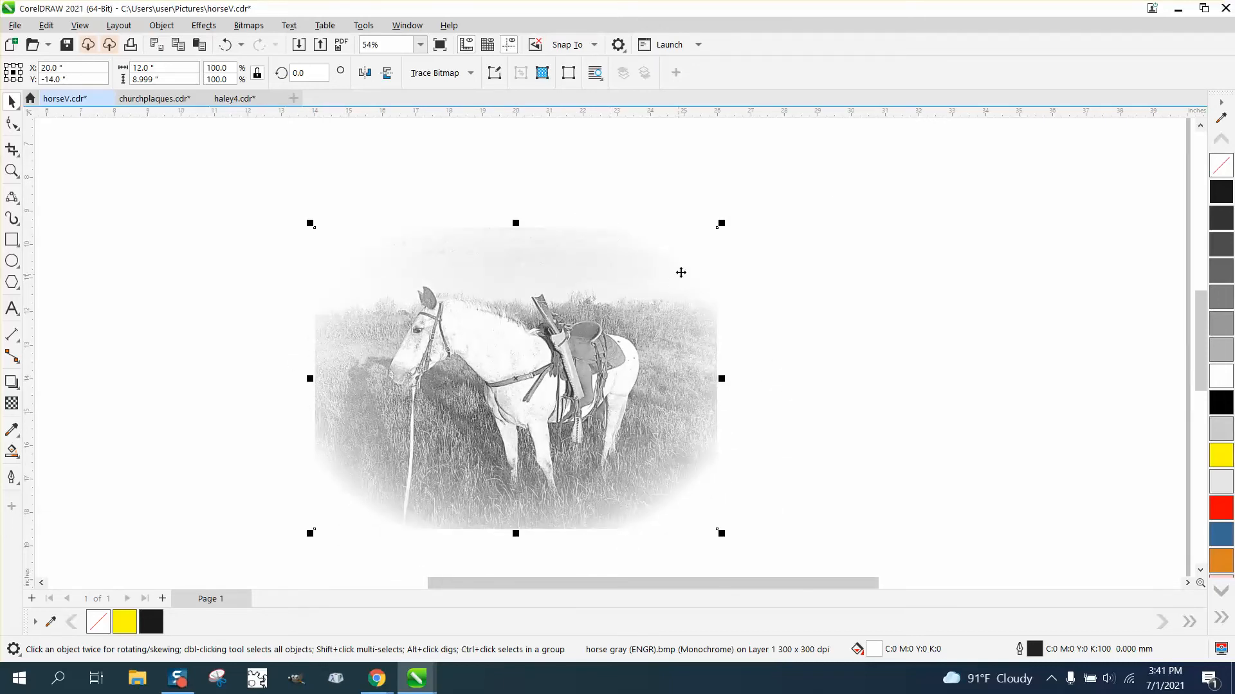
pyautogui.moveTo(12, 279)
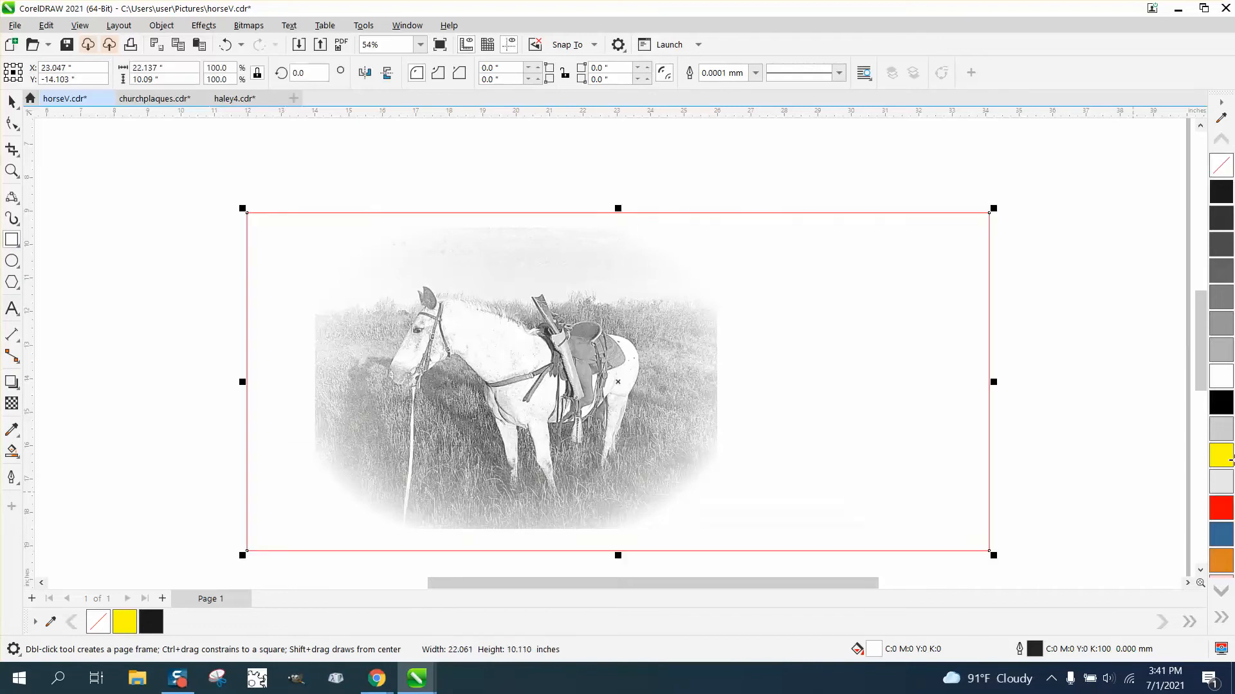
# Fill the new background rectangle with yellow behind the horse photo
pyautogui.click(161, 26)
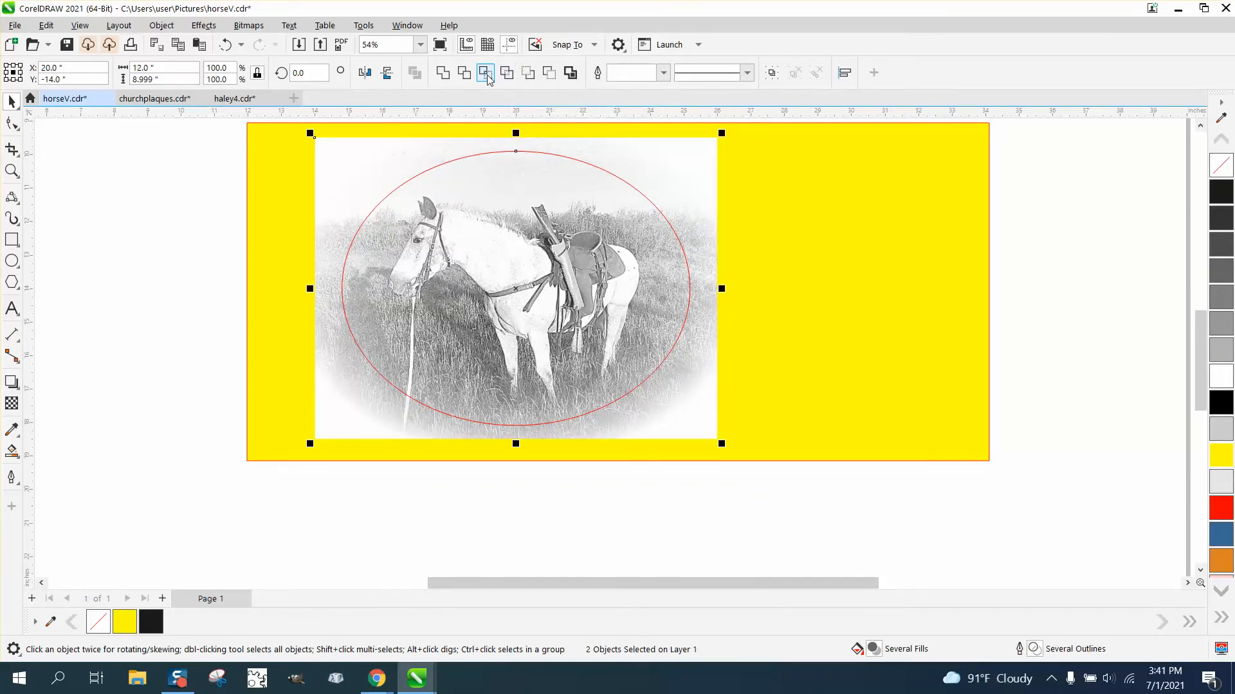
# Clip the horse photo to the ellipse and move the oval cutout onto the yellow rectangle's right half
pyautogui.click(514, 308)
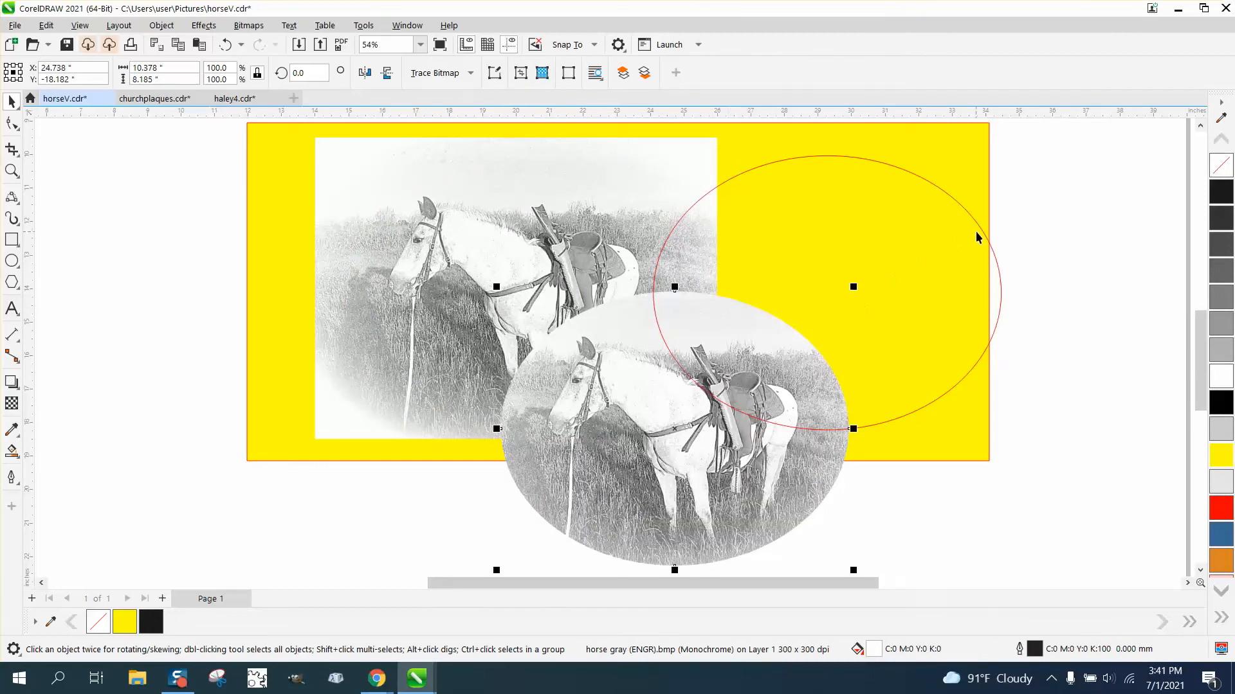
pyautogui.click(1000, 276)
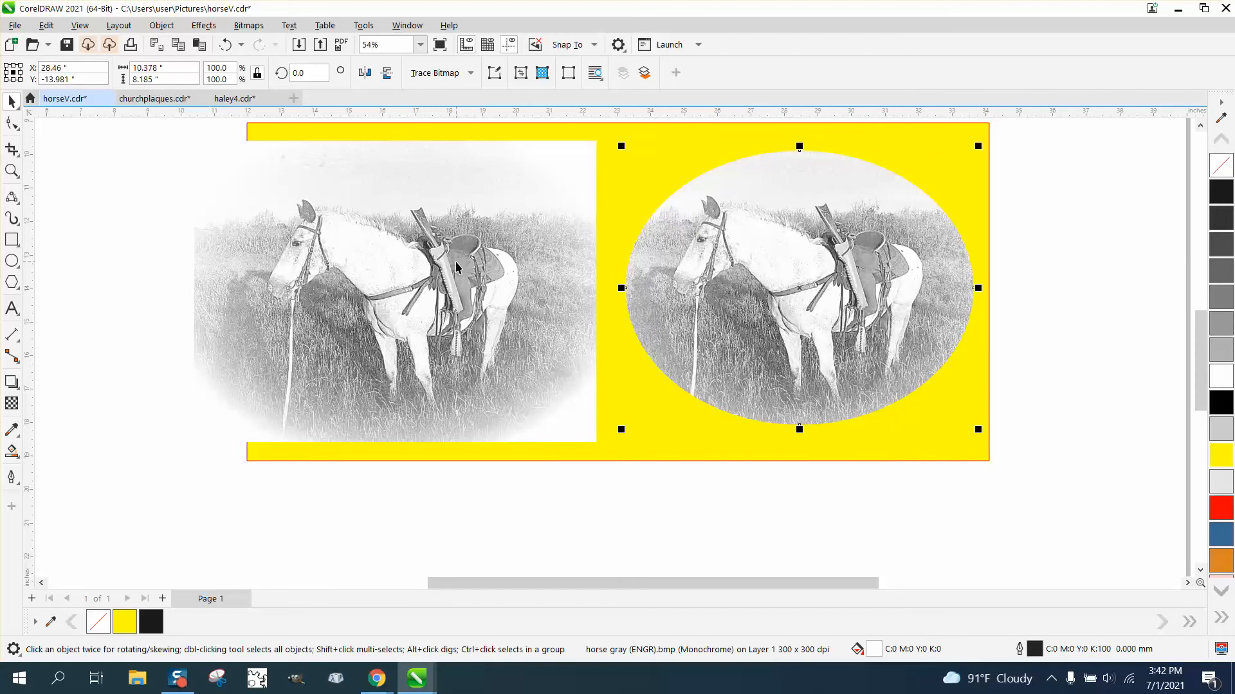
pyautogui.moveTo(657, 237)
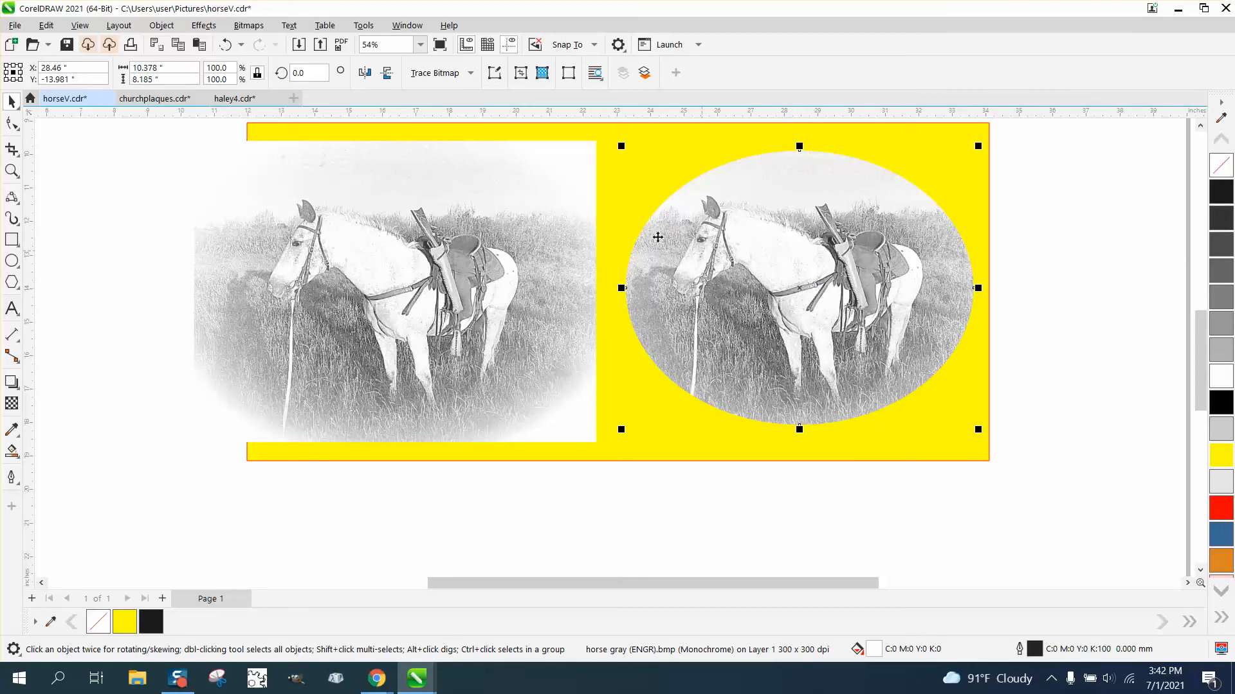
pyautogui.moveTo(248, 25)
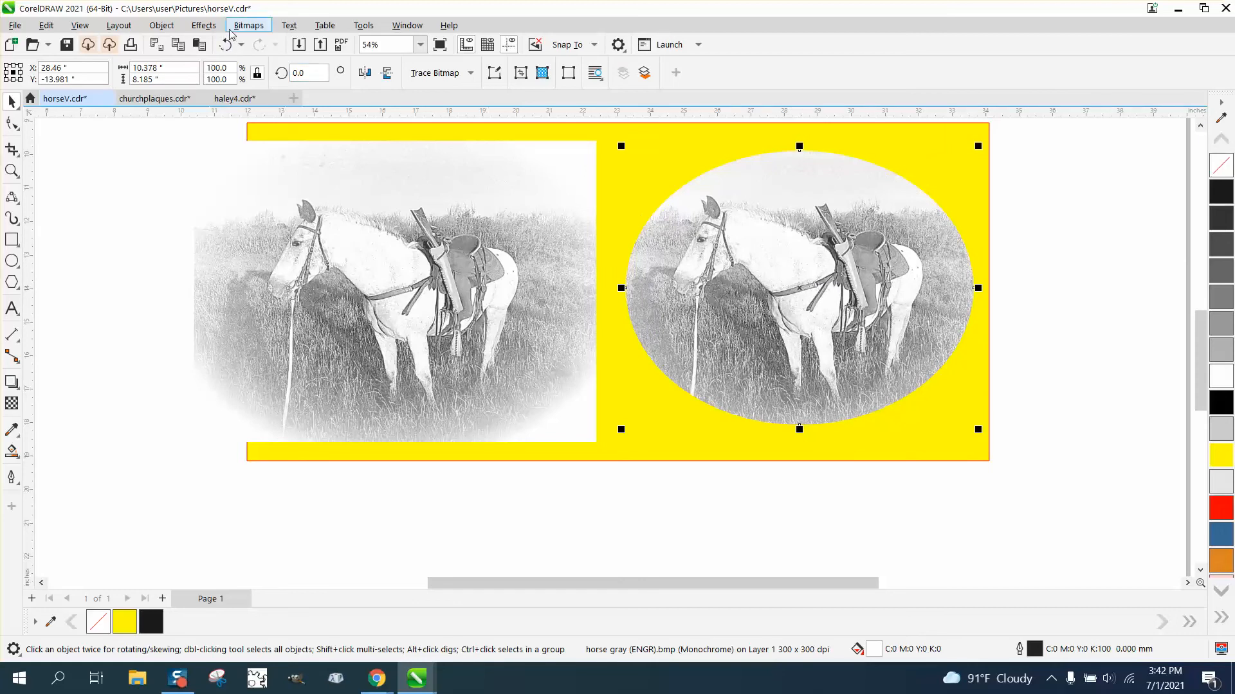
# Apply a white elliptical Vignette (offset 114, fade 100) to the oval horse cutout
pyautogui.click(203, 26)
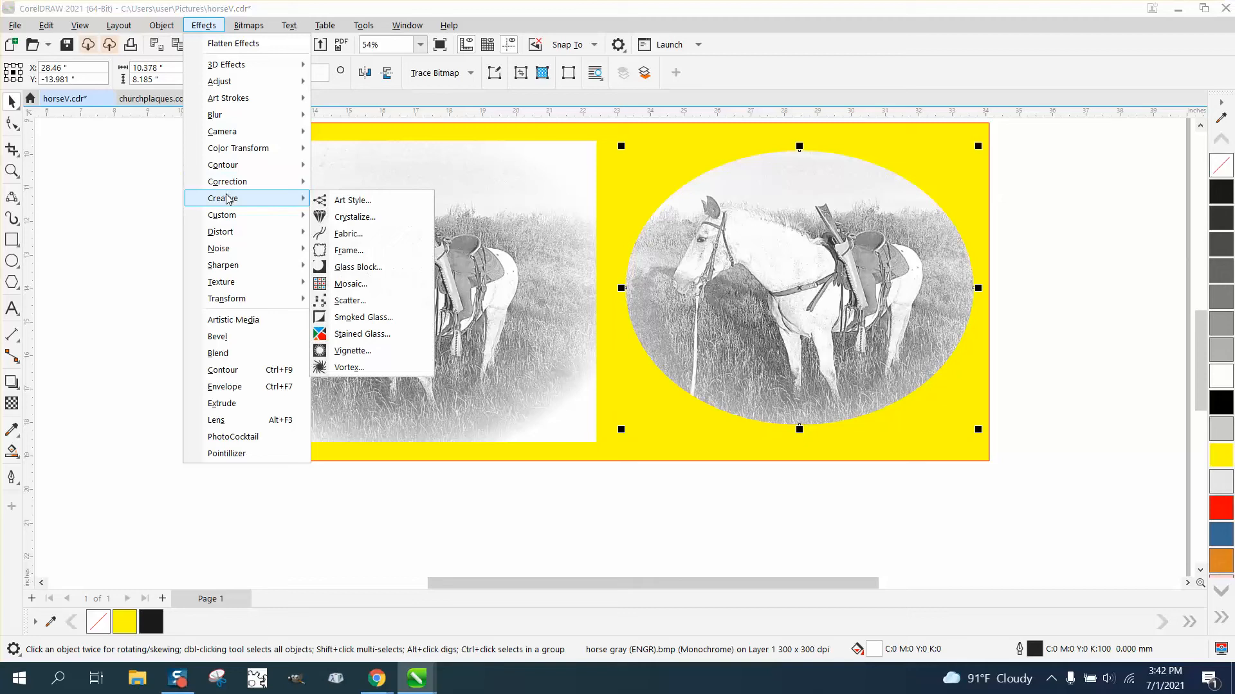
pyautogui.click(351, 350)
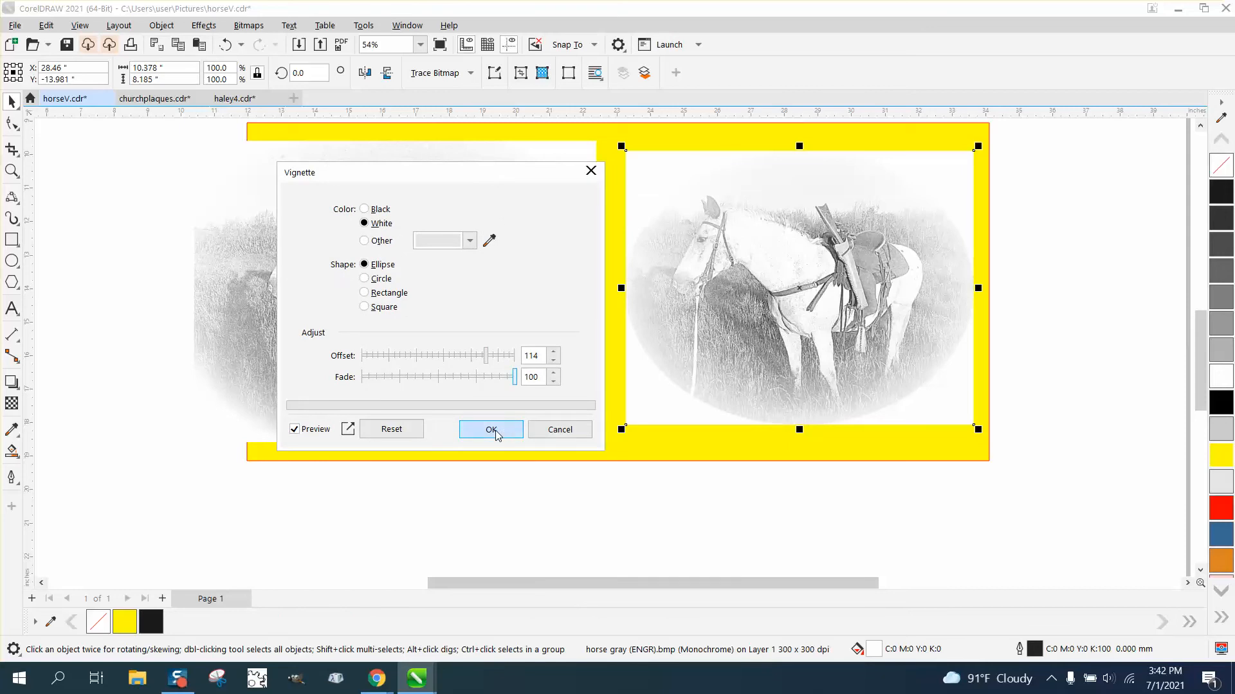
pyautogui.click(490, 429)
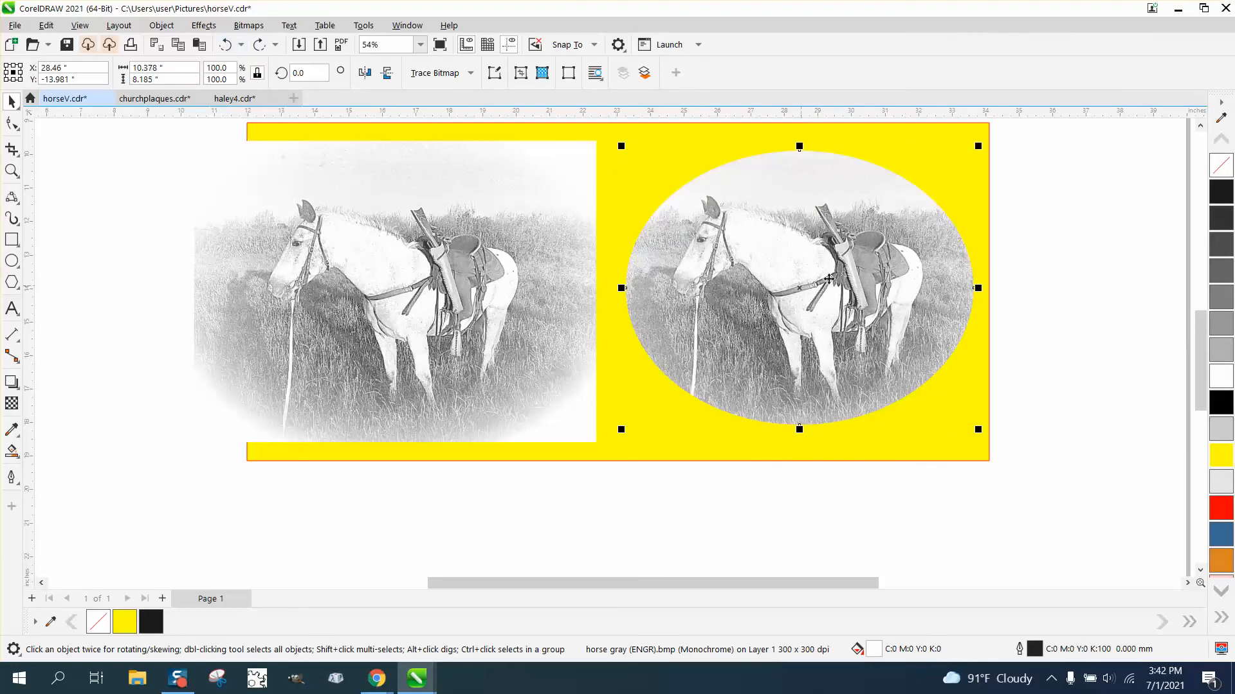
pyautogui.moveTo(668, 321)
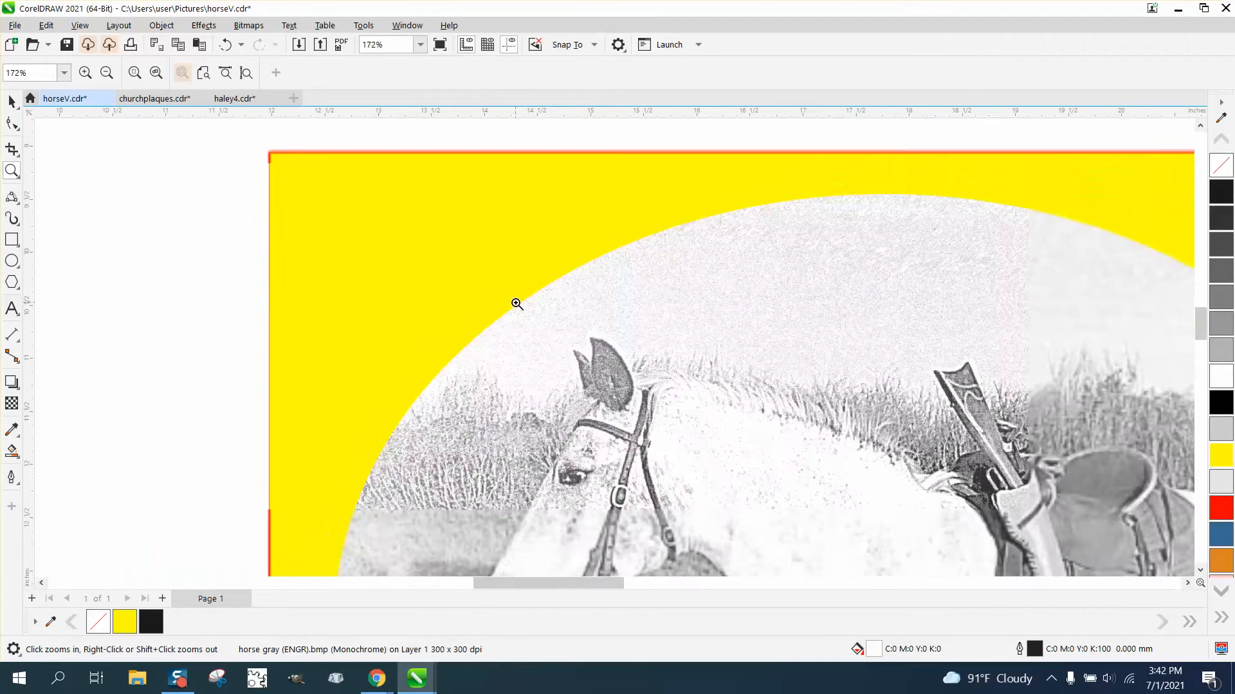
# Zoom in and out on the oval horse photo to inspect its faded ellipse edges
pyautogui.rightClick(517, 304)
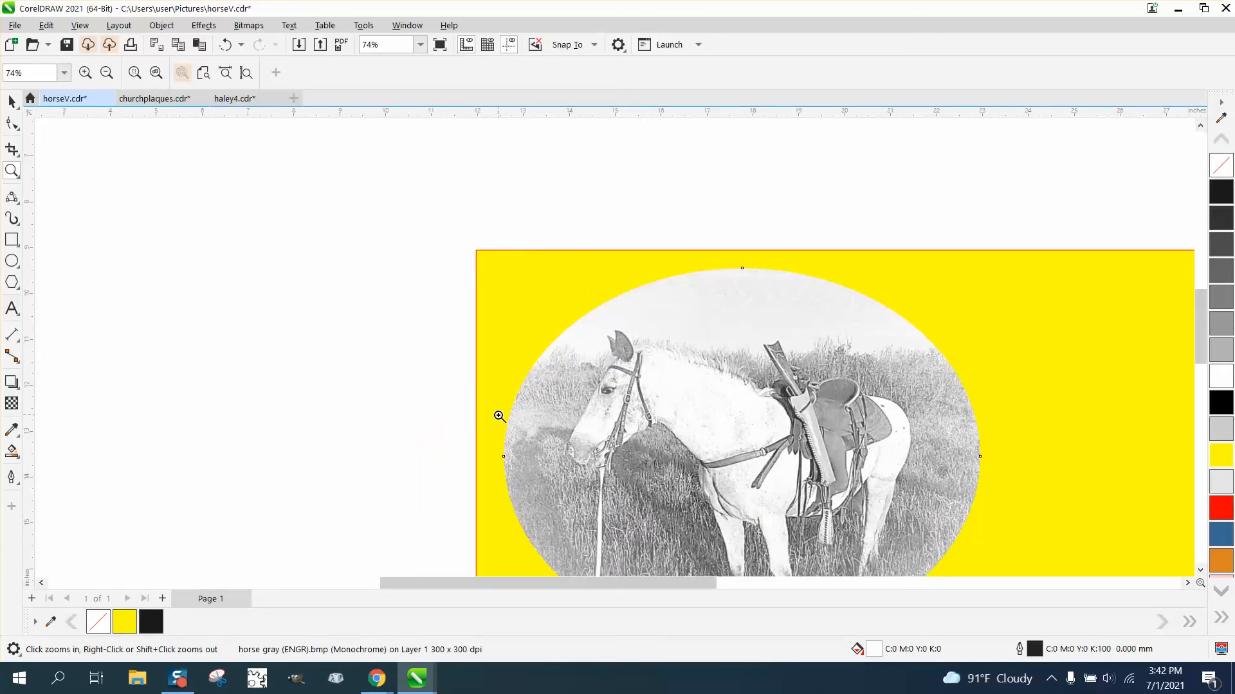
pyautogui.click(107, 72)
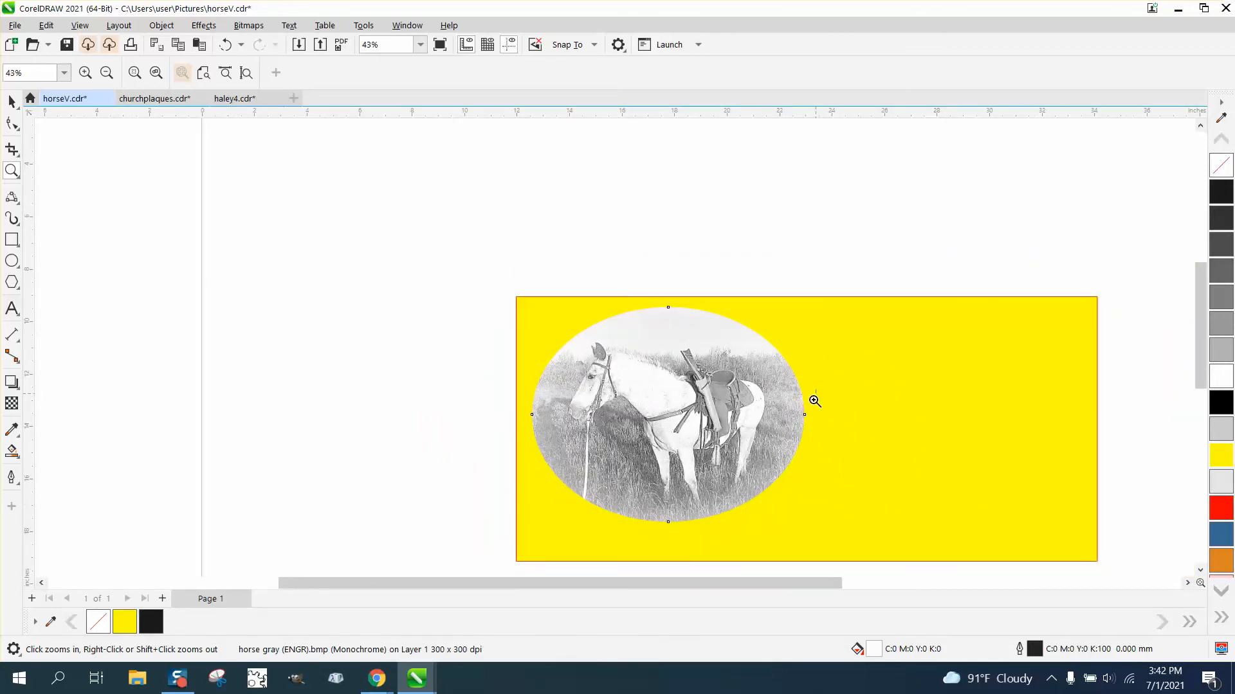
pyautogui.click(812, 401)
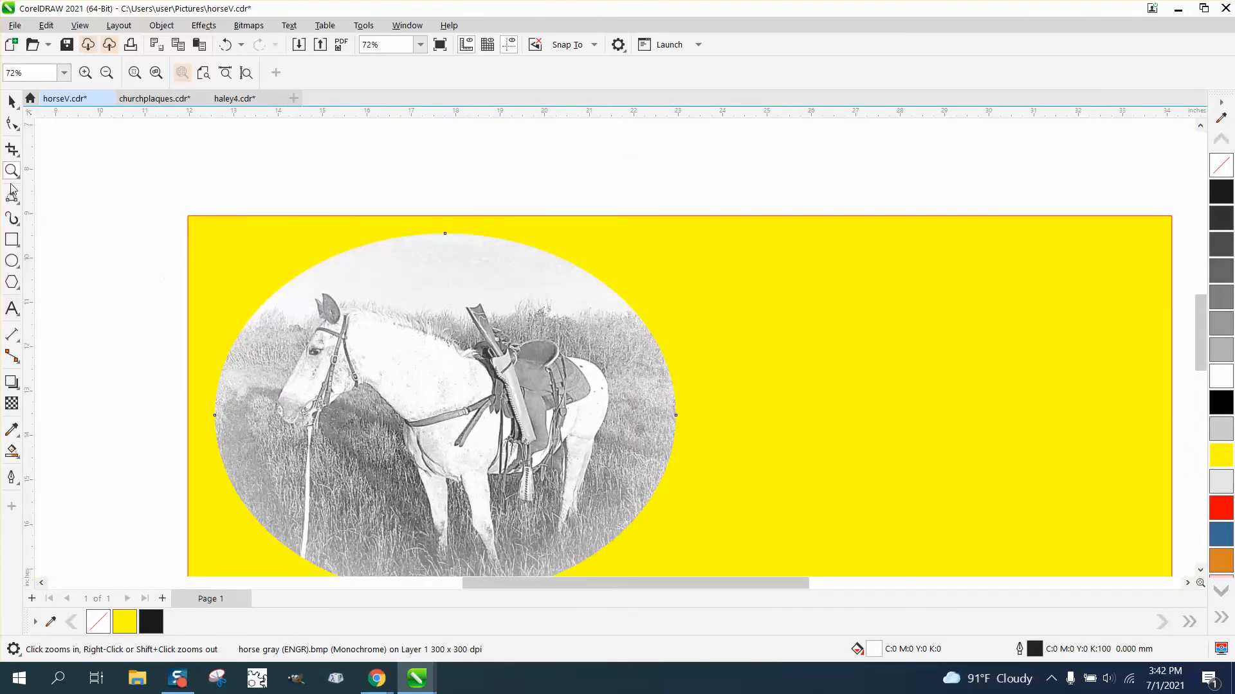
pyautogui.click(533, 320)
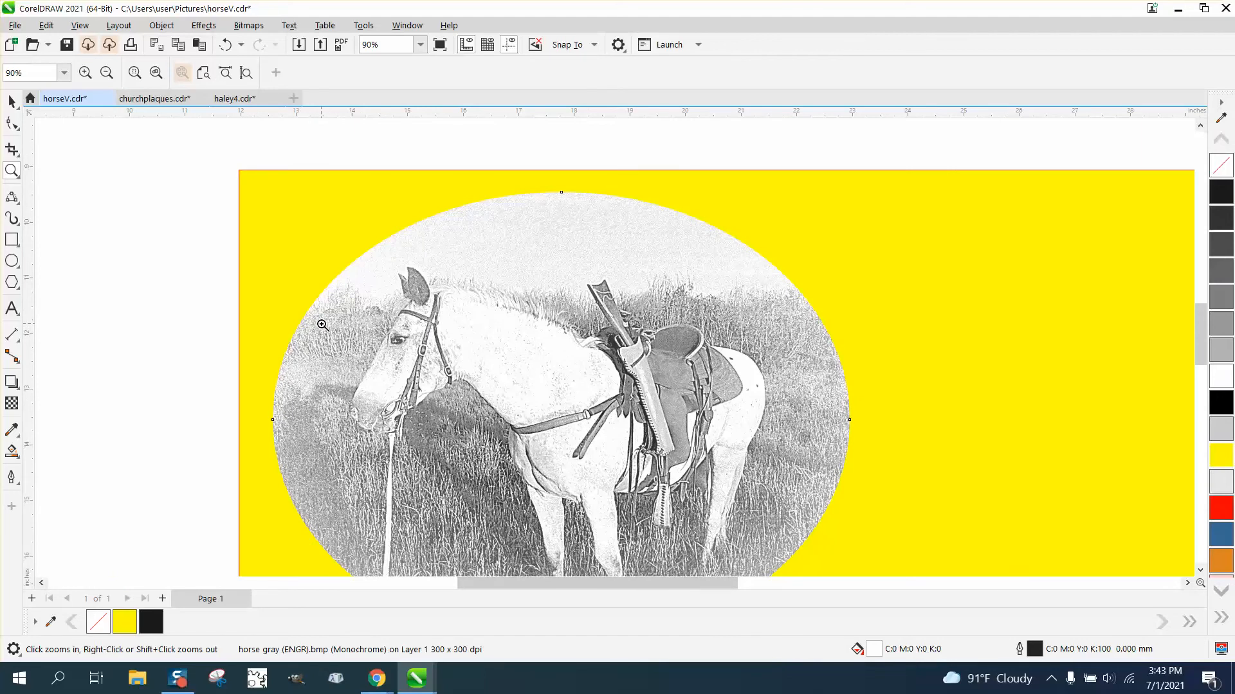
pyautogui.moveTo(317, 325)
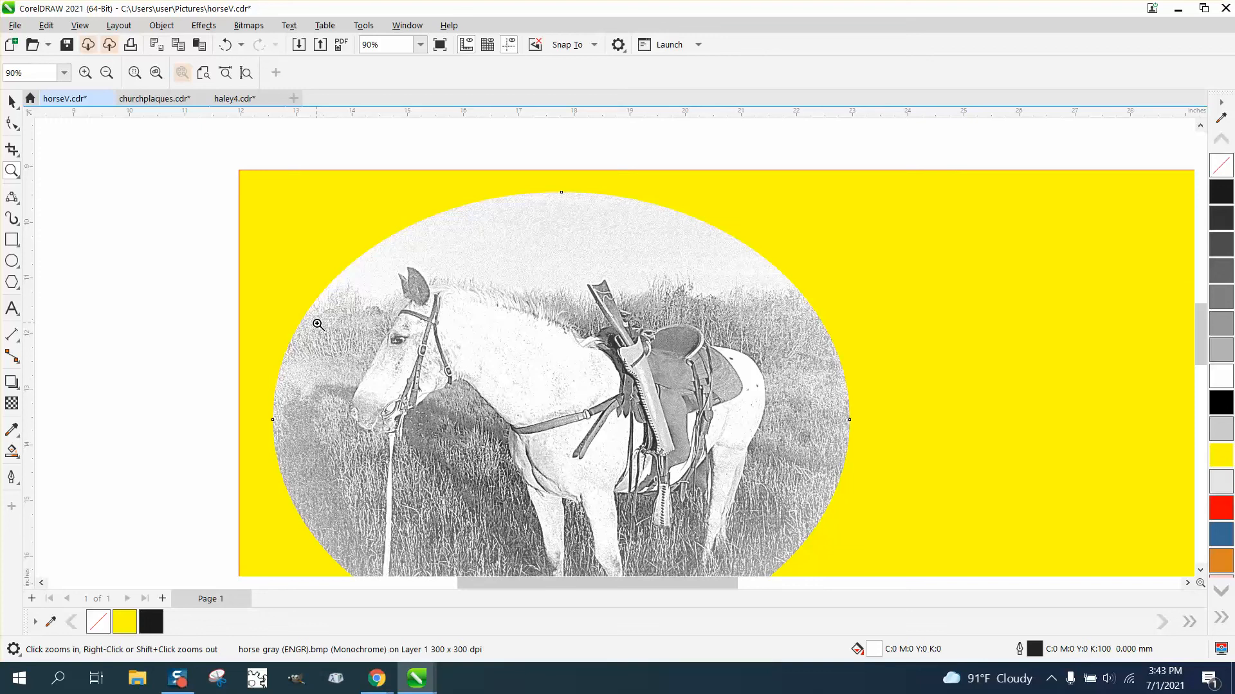
pyautogui.moveTo(321, 292)
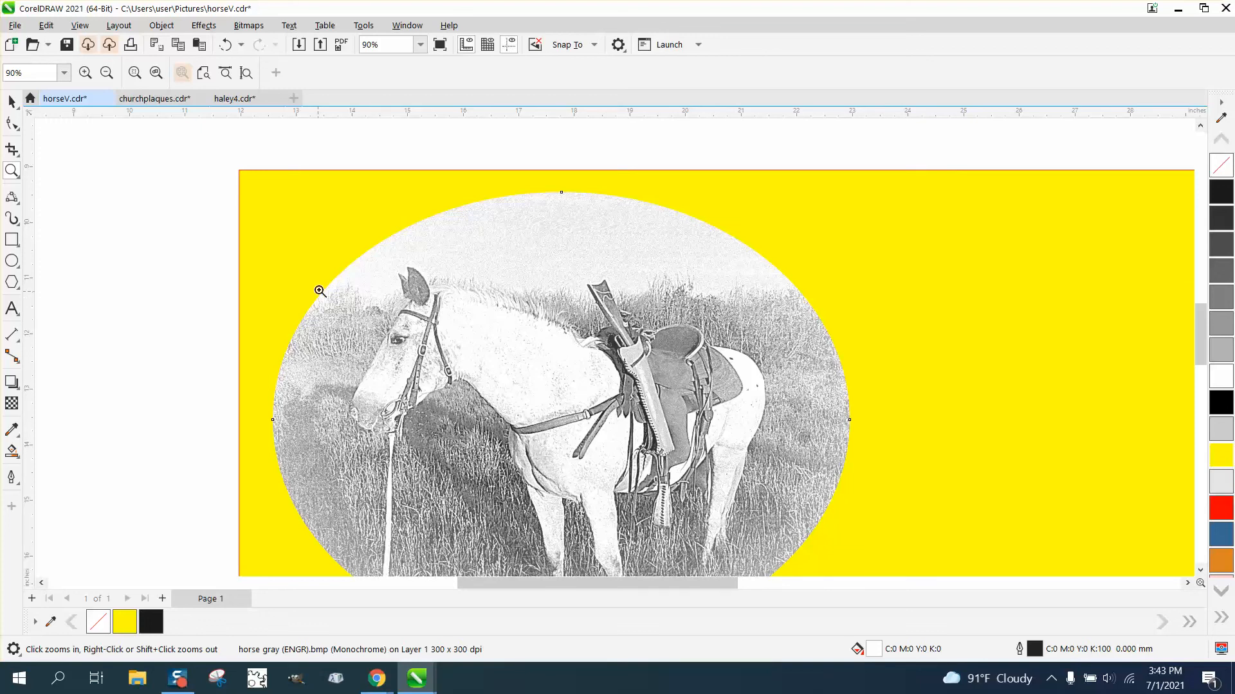
pyautogui.moveTo(423, 403)
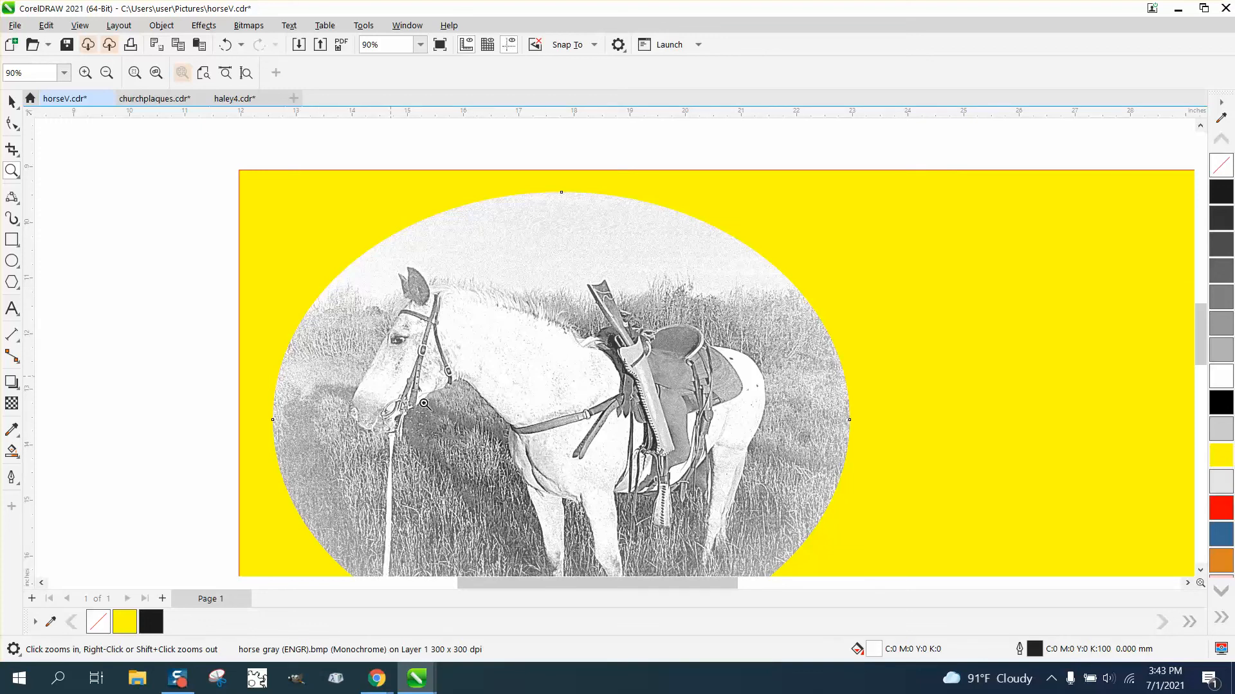
pyautogui.moveTo(528, 395)
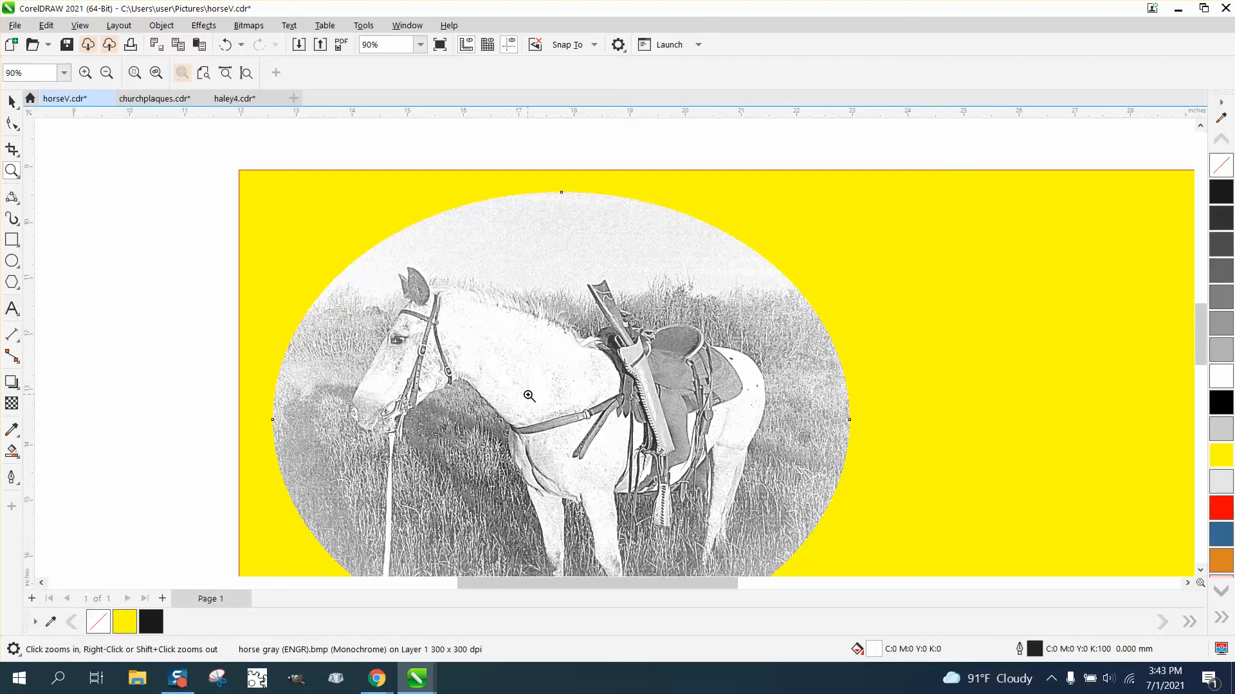
pyautogui.moveTo(453, 372)
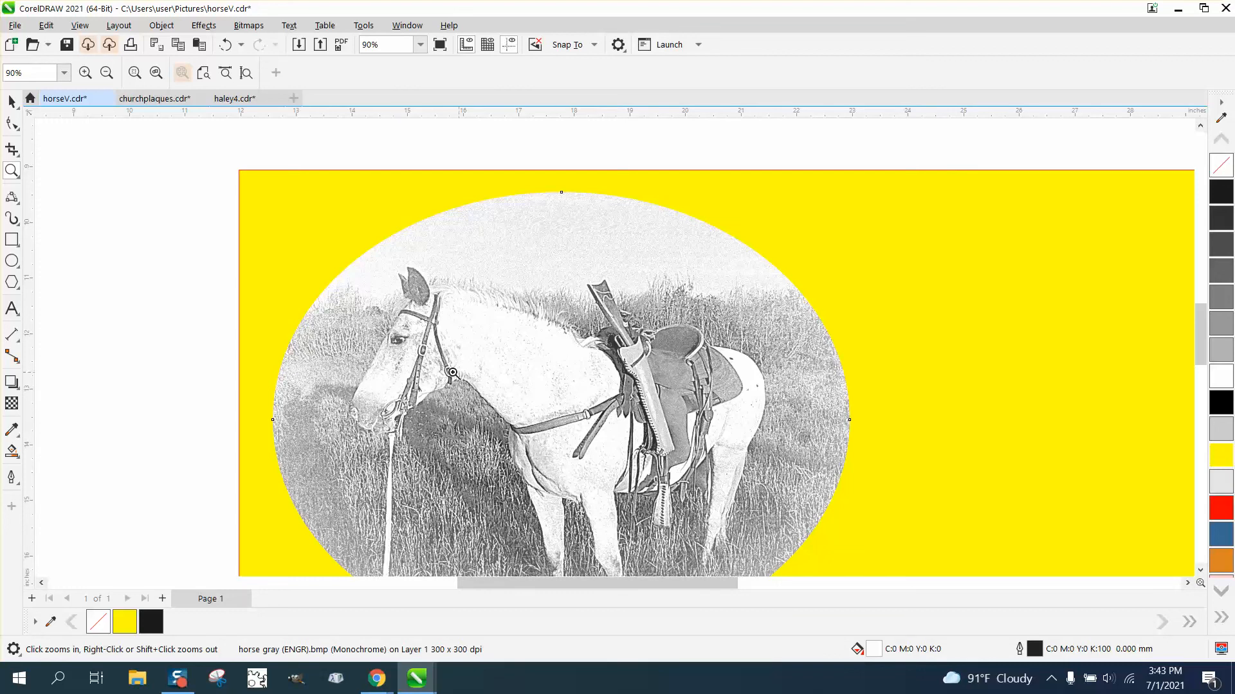
pyautogui.rightClick(453, 371)
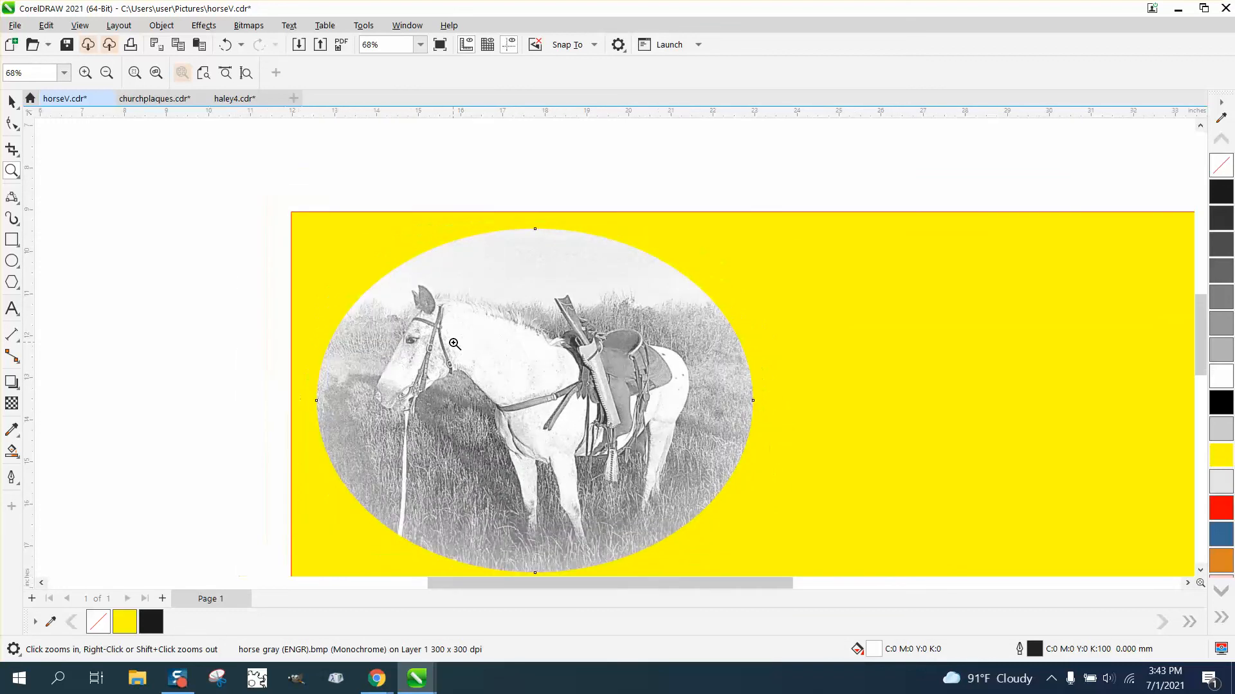